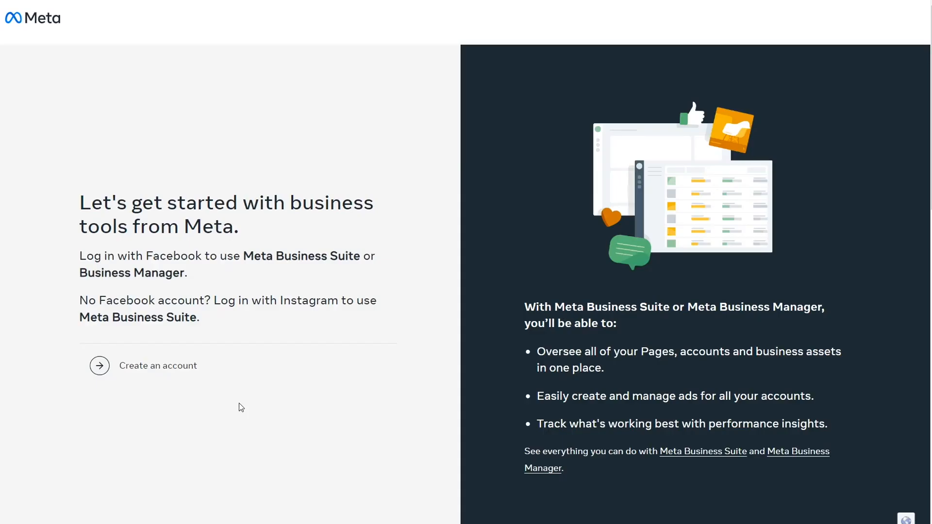
{"action": "mouse_move", "coordinate": [152, 383]}
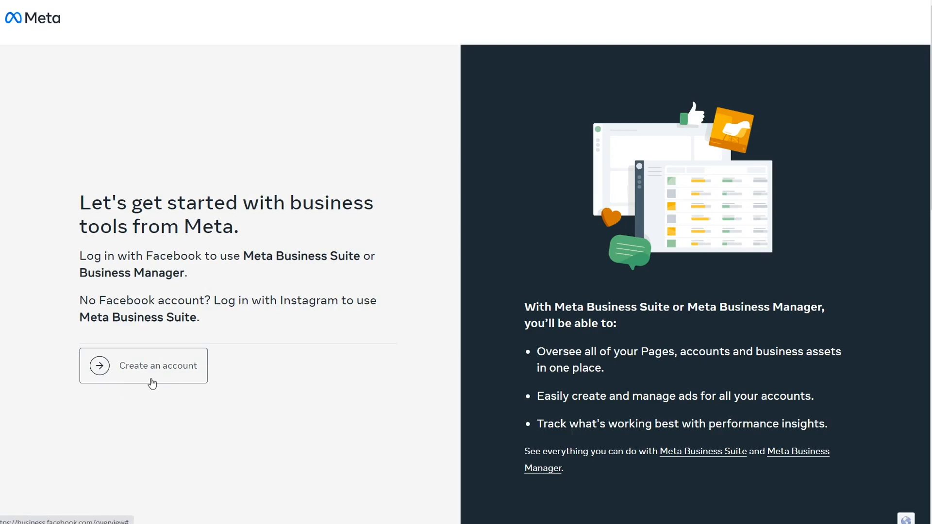
{"action": "left_click", "coordinate": [158, 365]}
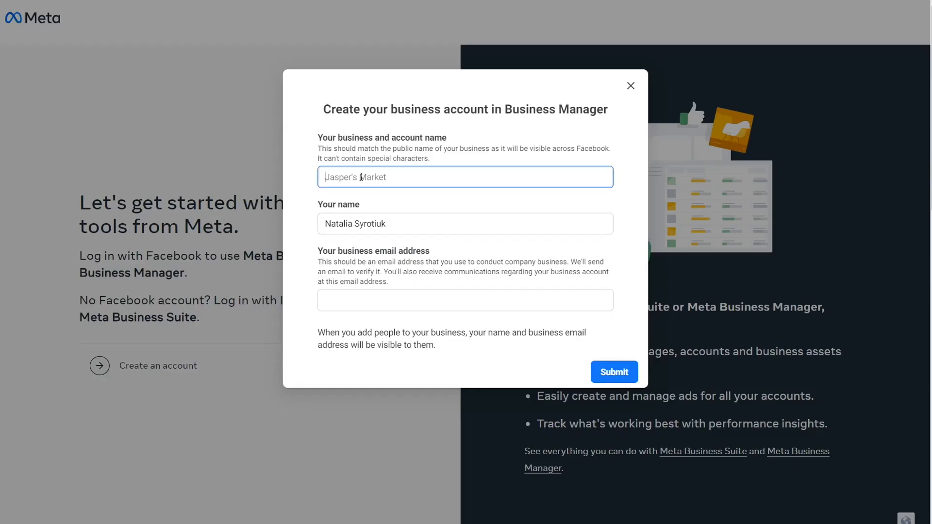
{"action": "type", "text": "Send"}
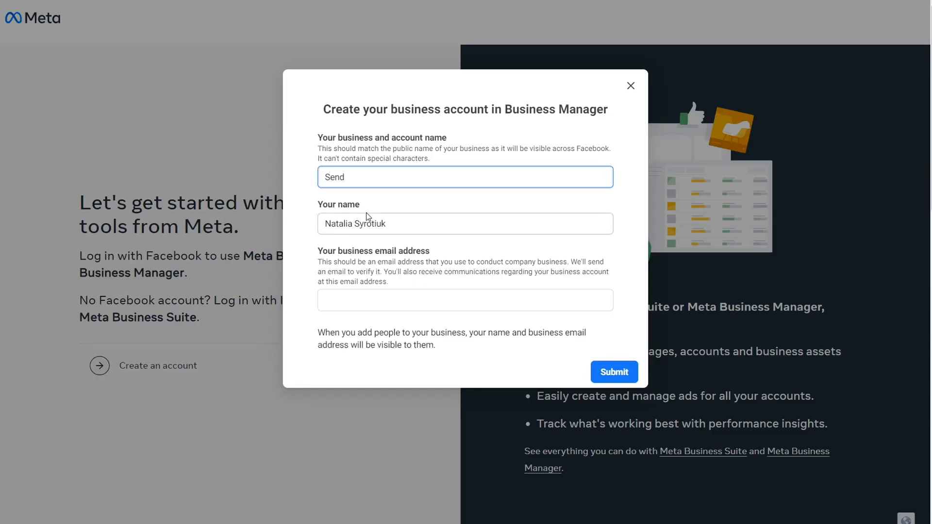
{"action": "type", "text": "Pulse"}
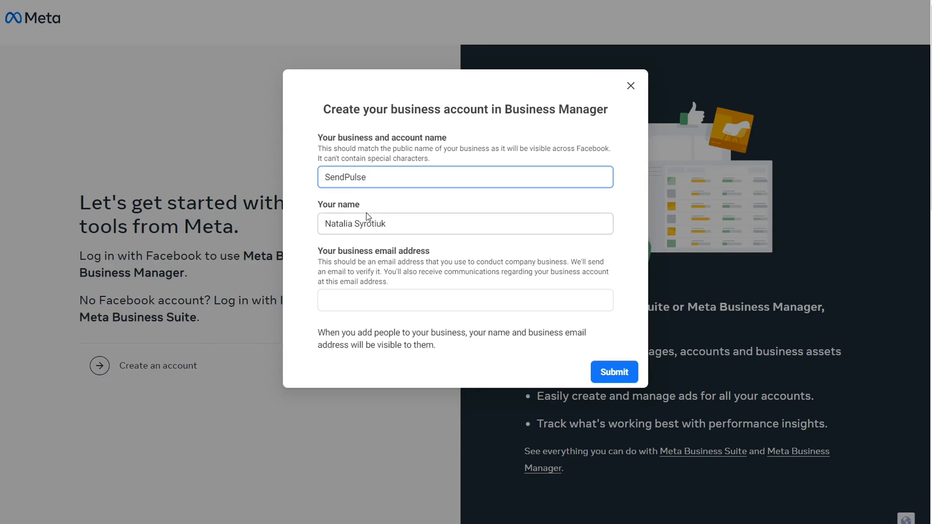
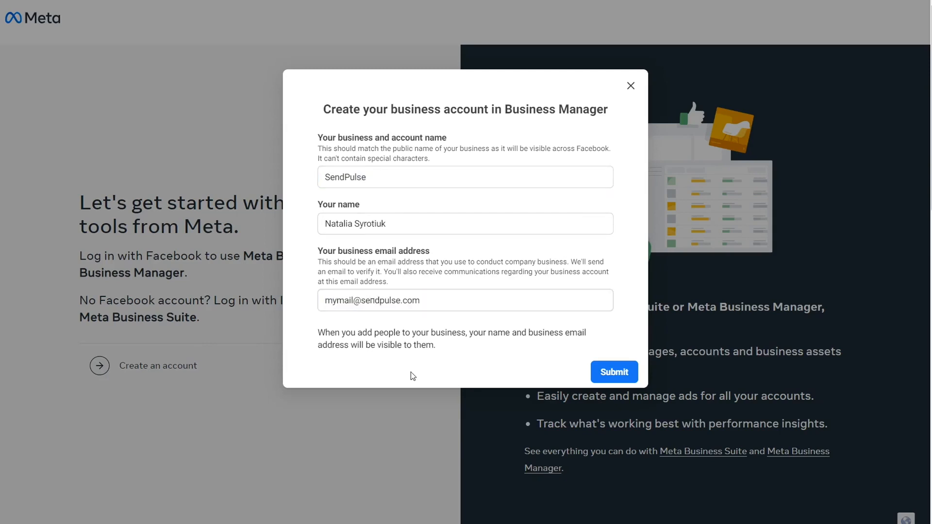
{"action": "left_click", "coordinate": [613, 372]}
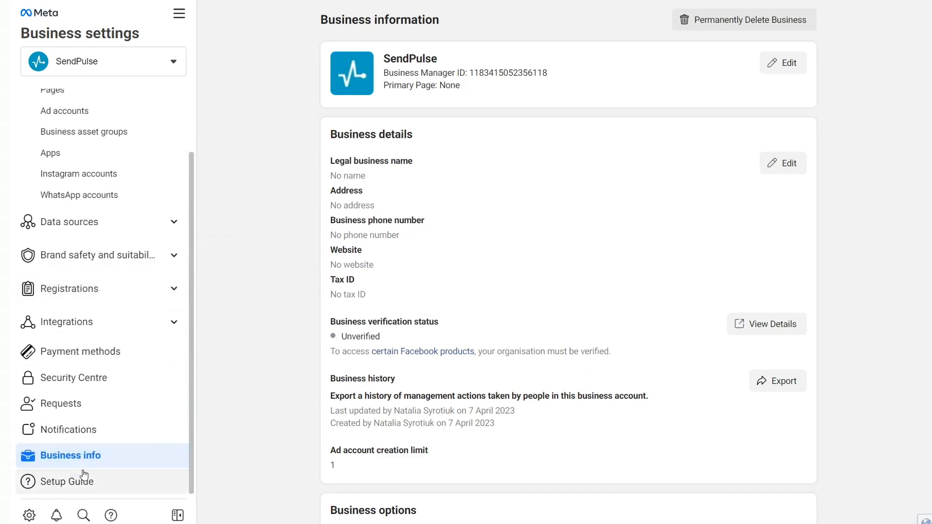
{"action": "mouse_move", "coordinate": [523, 175]}
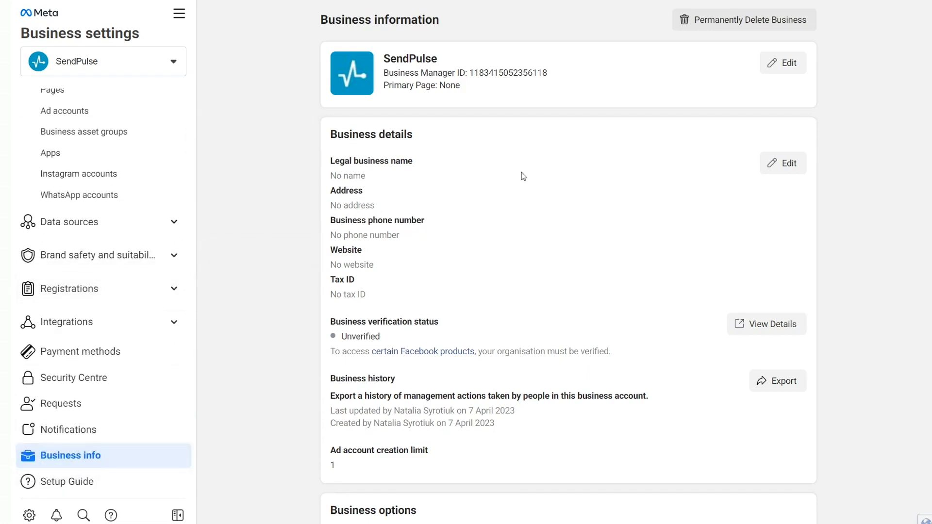
Save Sendmebot as SendPulse's primary Page and begin editing the legal business details
{"action": "left_click", "coordinate": [782, 62]}
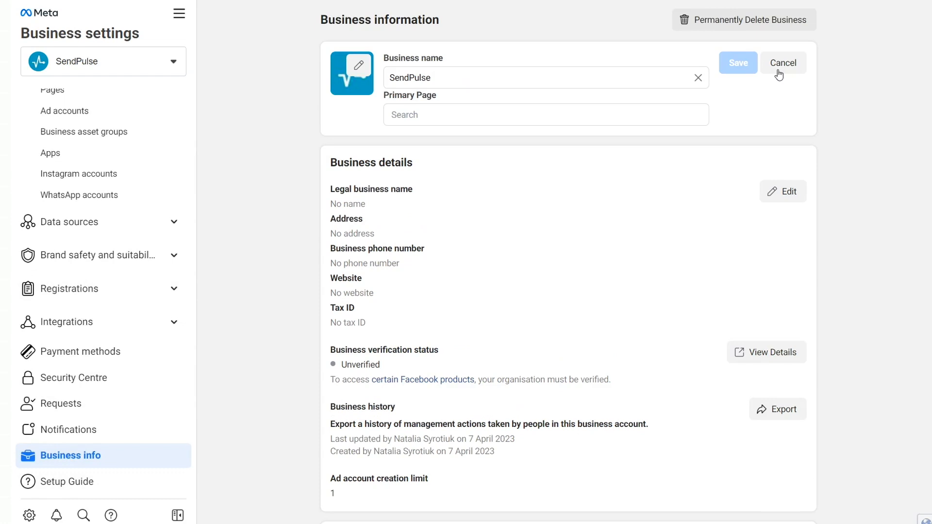
{"action": "type", "text": "s"}
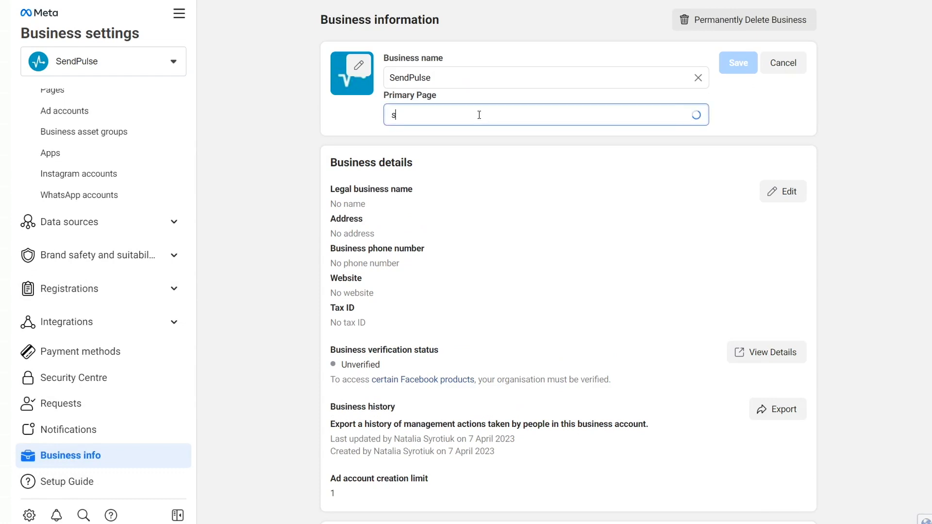
{"action": "type", "text": "Sendmebot"}
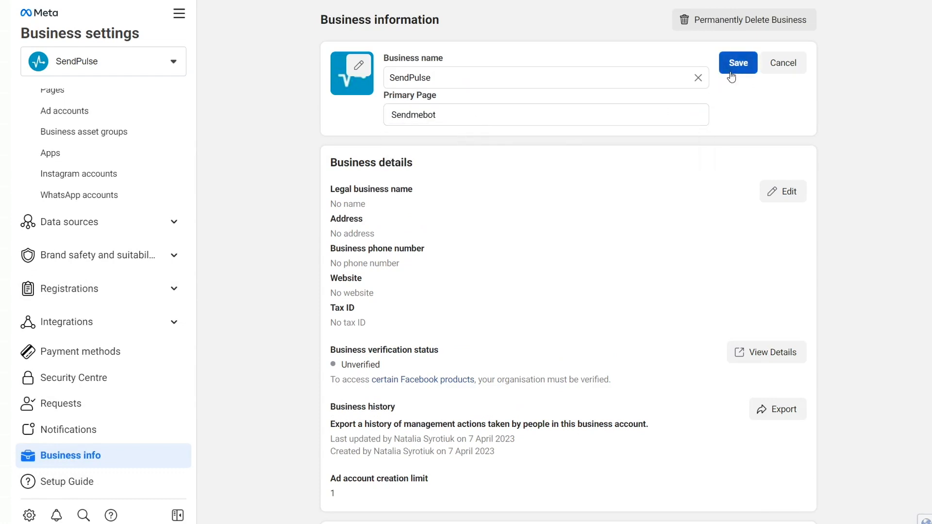
{"action": "left_click", "coordinate": [737, 62]}
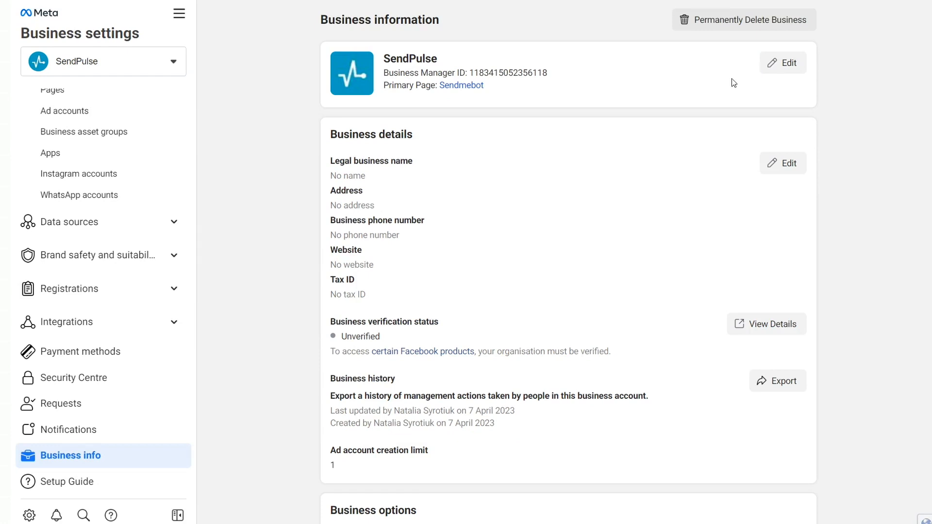
{"action": "left_click", "coordinate": [782, 163]}
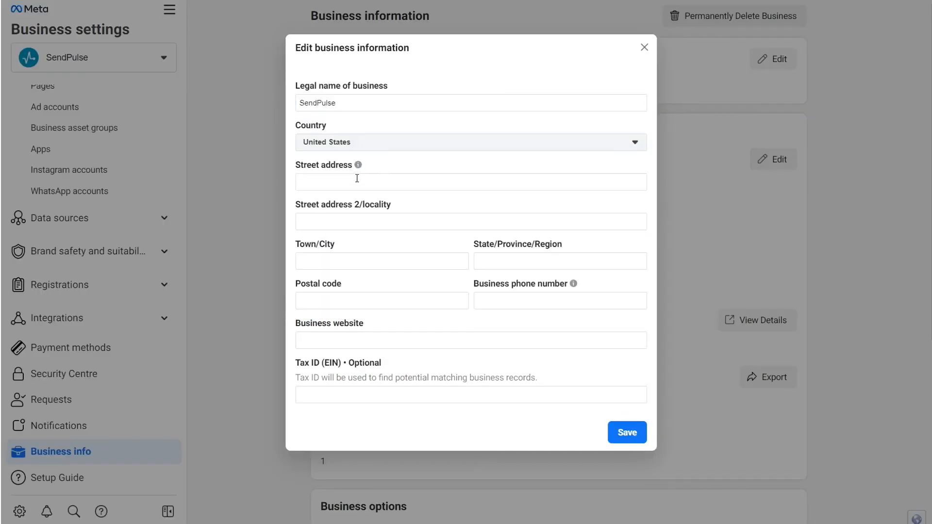
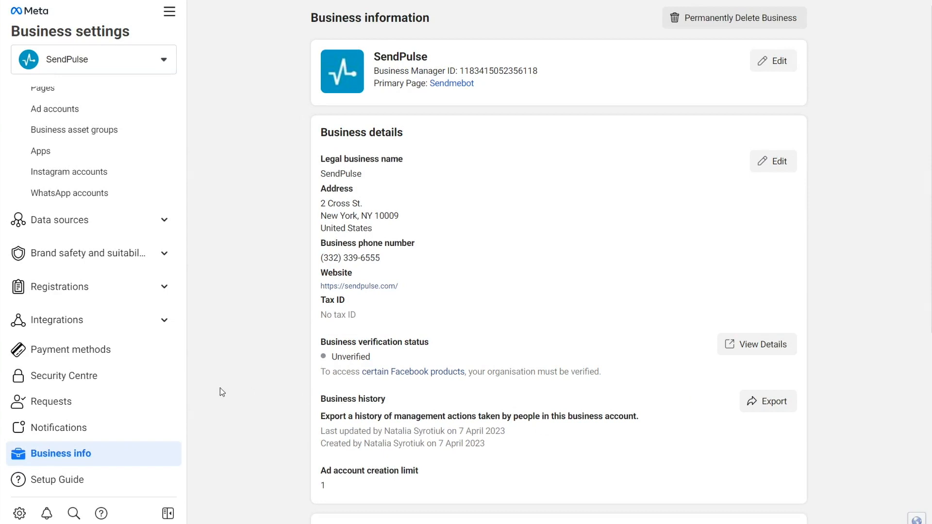
{"action": "left_click", "coordinate": [63, 375]}
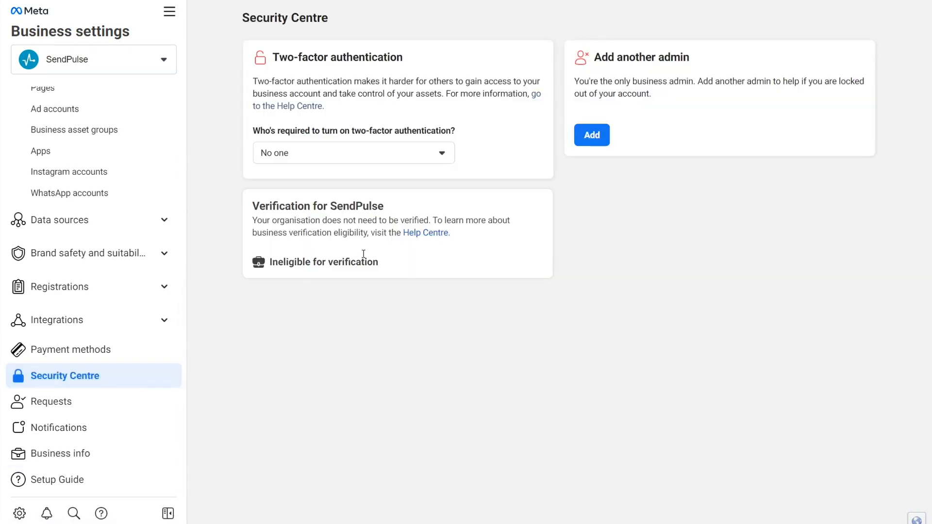
Set two-factor authentication to be required for Everyone in the business
{"action": "left_click", "coordinate": [592, 135]}
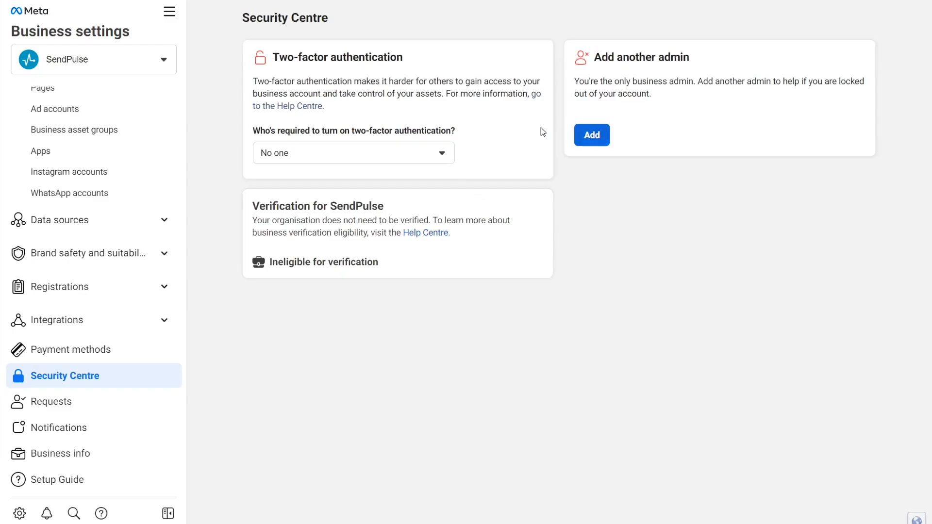
{"action": "left_click", "coordinate": [353, 152]}
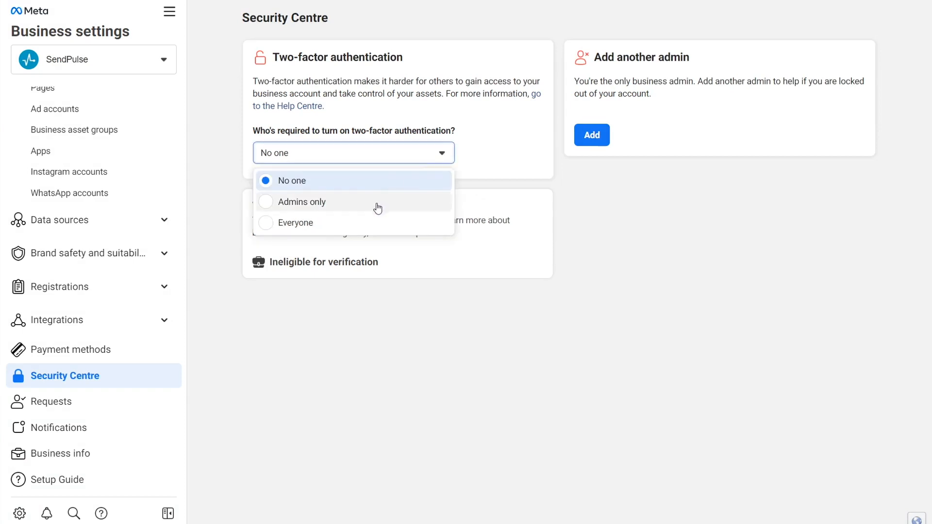
{"action": "left_click", "coordinate": [295, 222]}
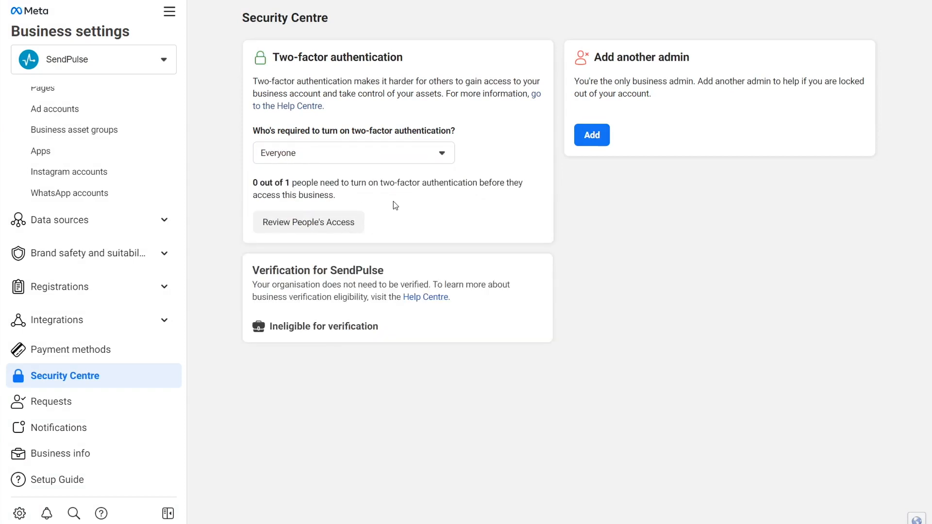
{"action": "mouse_move", "coordinate": [351, 344]}
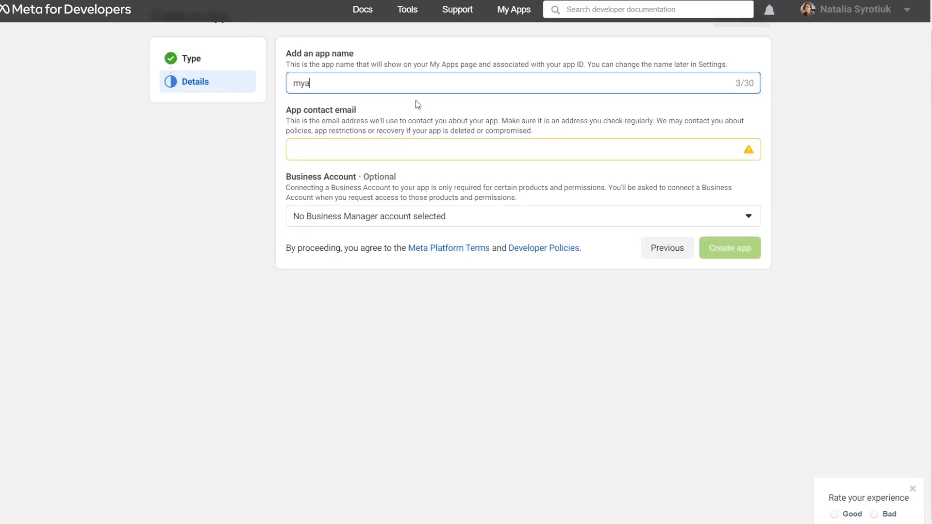
Start entering the app contact email as mymail@ in the app Details form
{"action": "type", "text": "mymail@"}
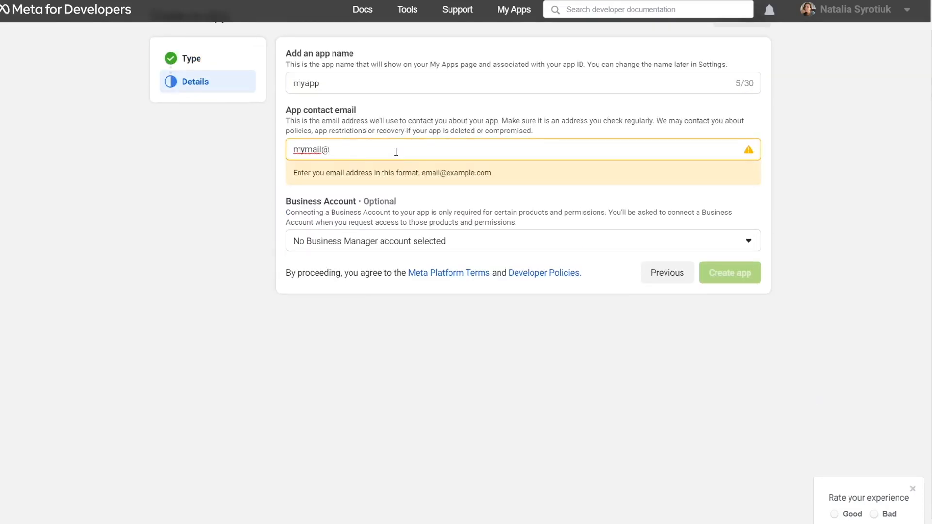
{"action": "left_click", "coordinate": [730, 271]}
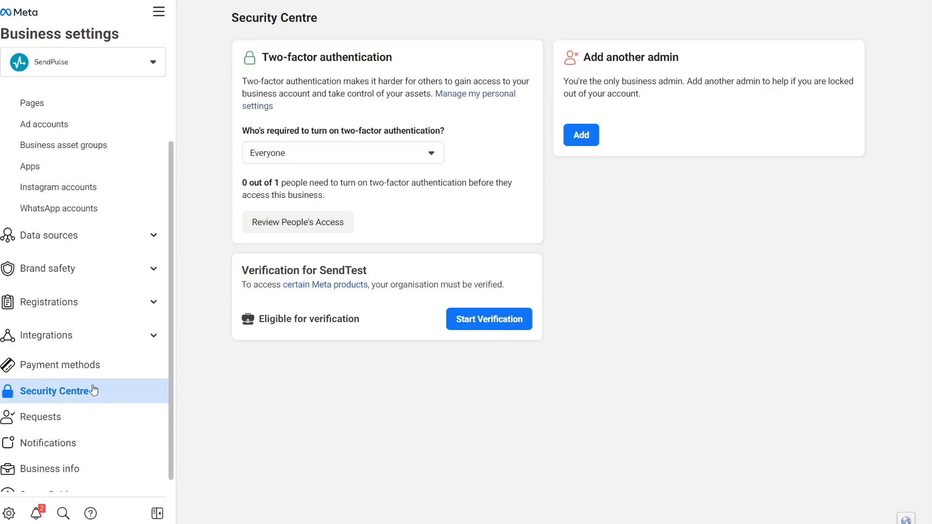
{"action": "mouse_move", "coordinate": [112, 404]}
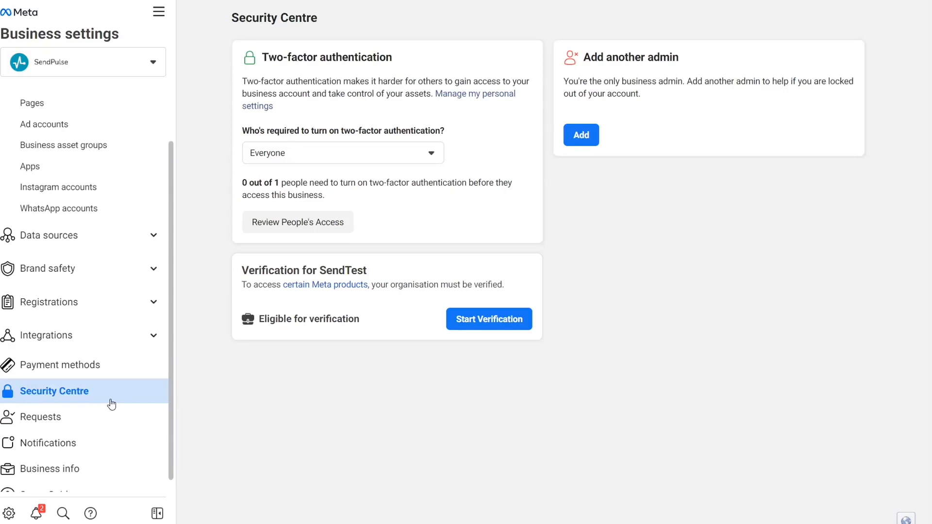
{"action": "mouse_move", "coordinate": [274, 349]}
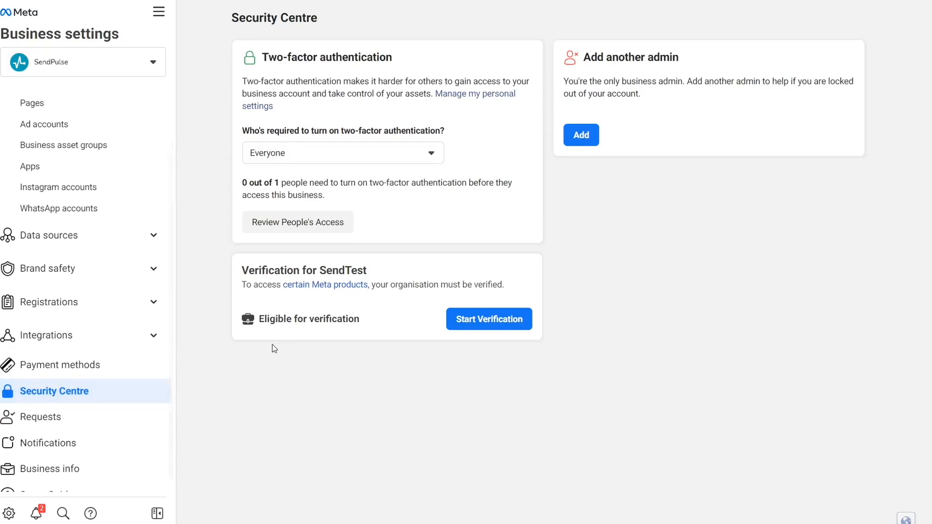
{"action": "mouse_move", "coordinate": [281, 332]}
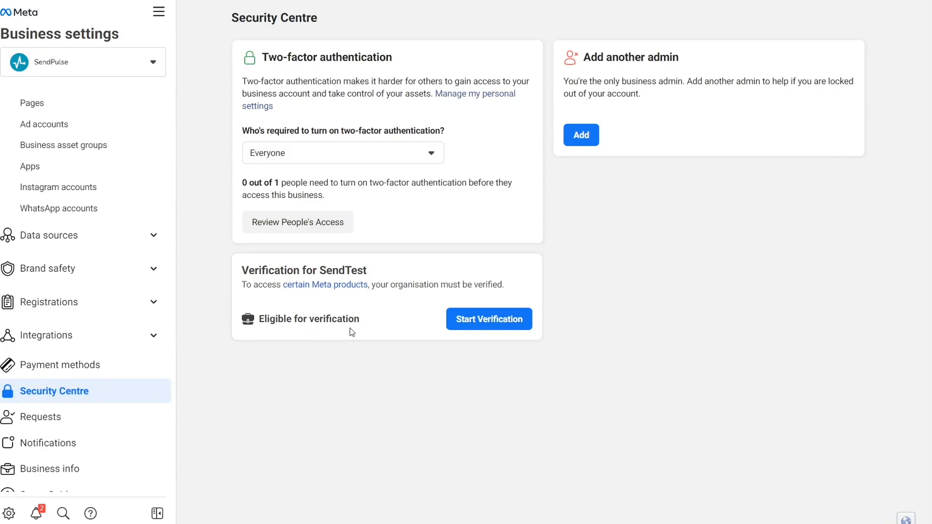
{"action": "mouse_move", "coordinate": [402, 331]}
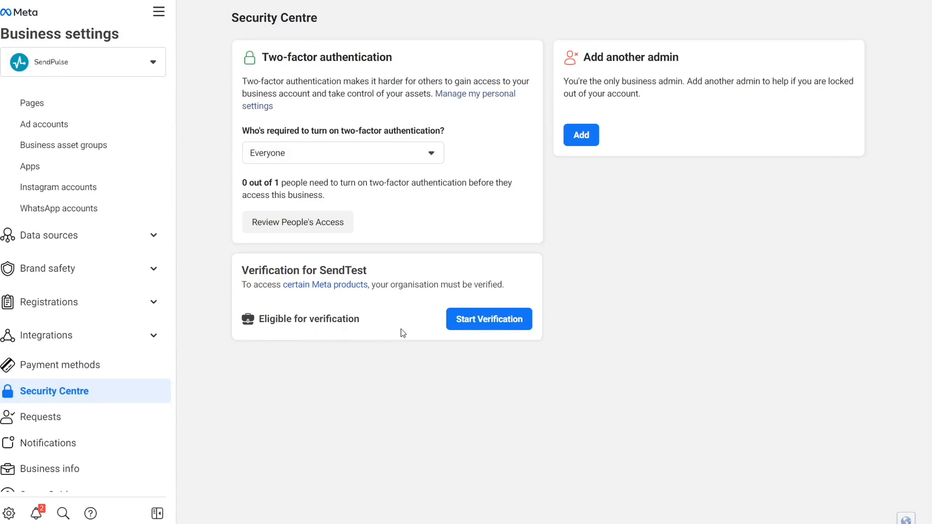
{"action": "mouse_move", "coordinate": [488, 330]}
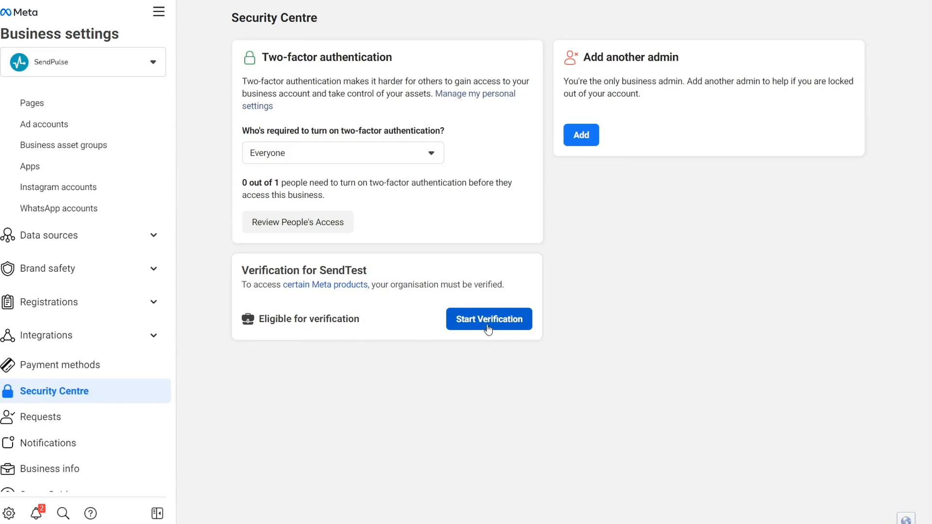
Start Verification for the SendTest organisation from Security Centre
{"action": "left_click", "coordinate": [488, 318]}
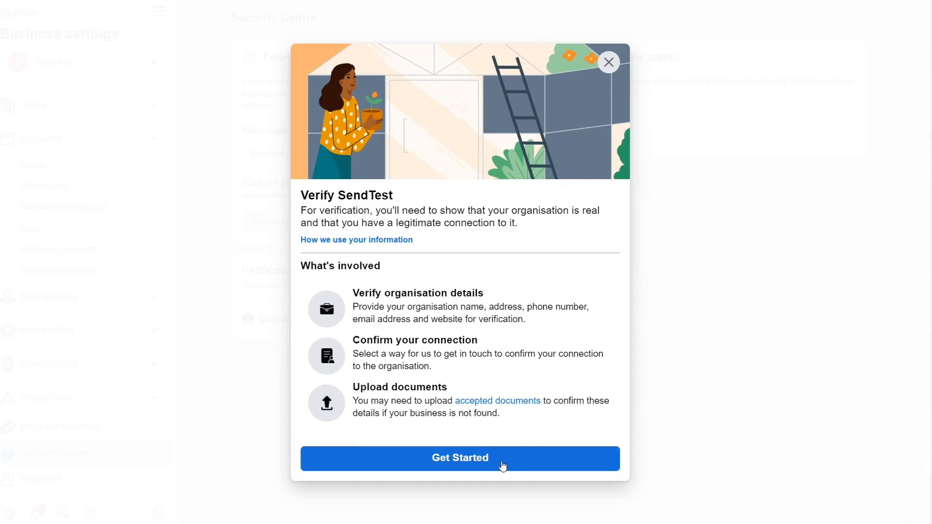
Get started, keep United States as country and submit the organisation details form
{"action": "left_click", "coordinate": [460, 458]}
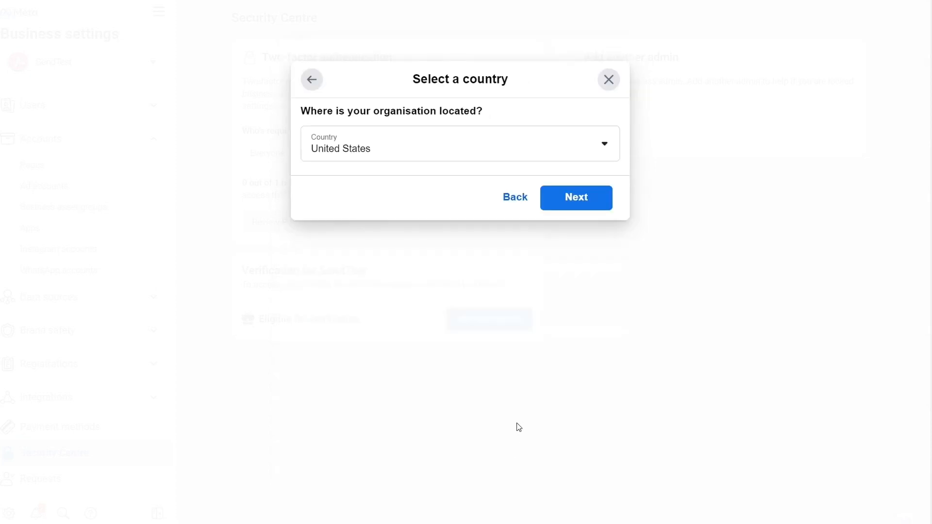
{"action": "left_click", "coordinate": [577, 198]}
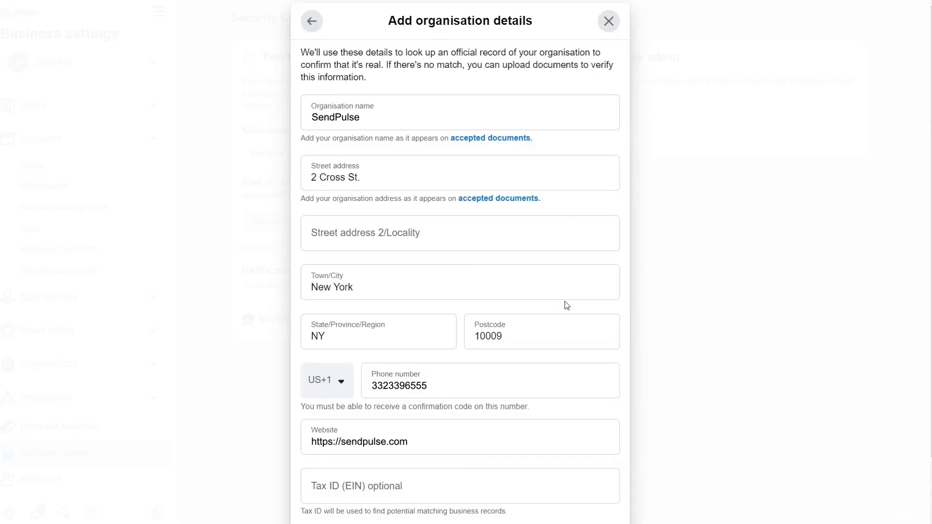
{"action": "left_click", "coordinate": [467, 179]}
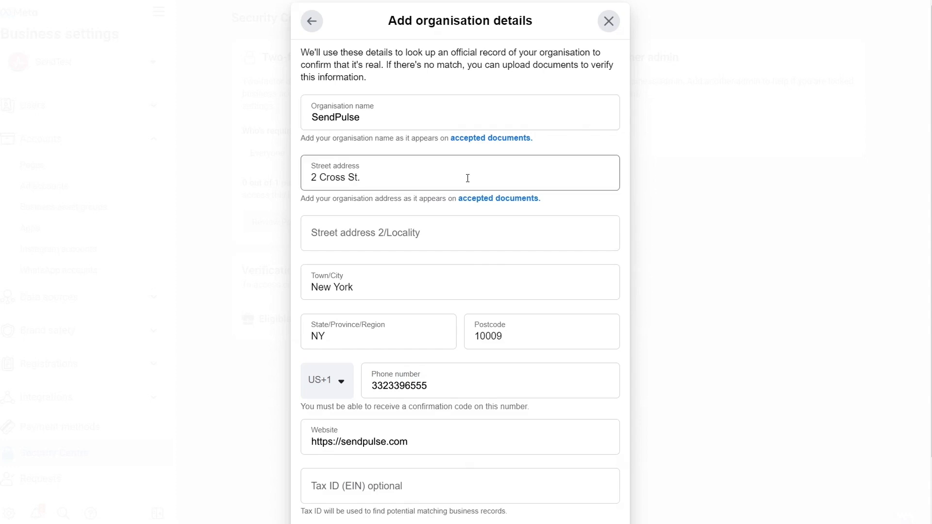
{"action": "scroll", "scroll_direction": "down", "scroll_amount": 3}
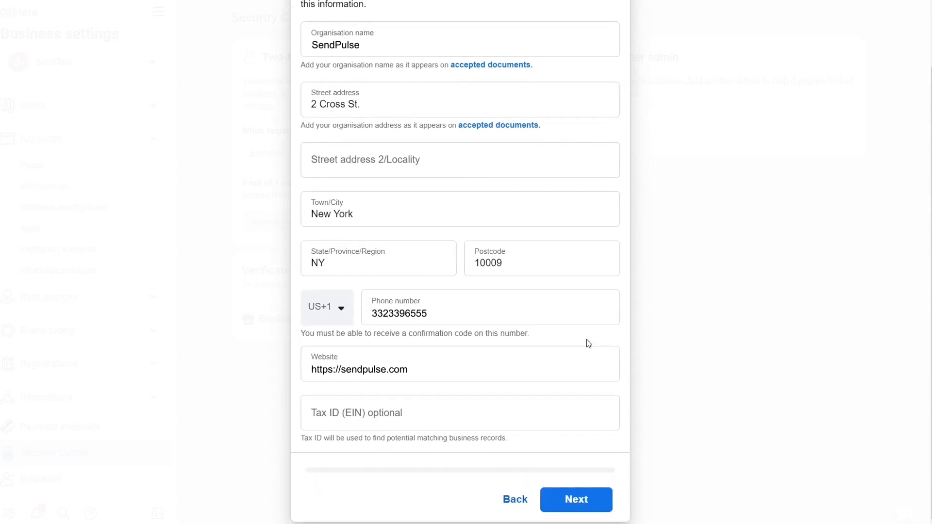
{"action": "left_click", "coordinate": [577, 499]}
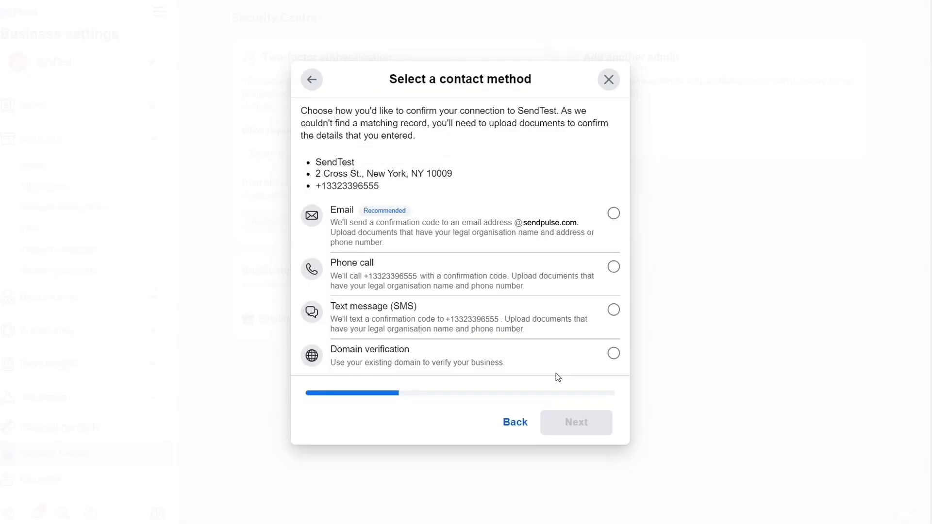
{"action": "mouse_move", "coordinate": [612, 224]}
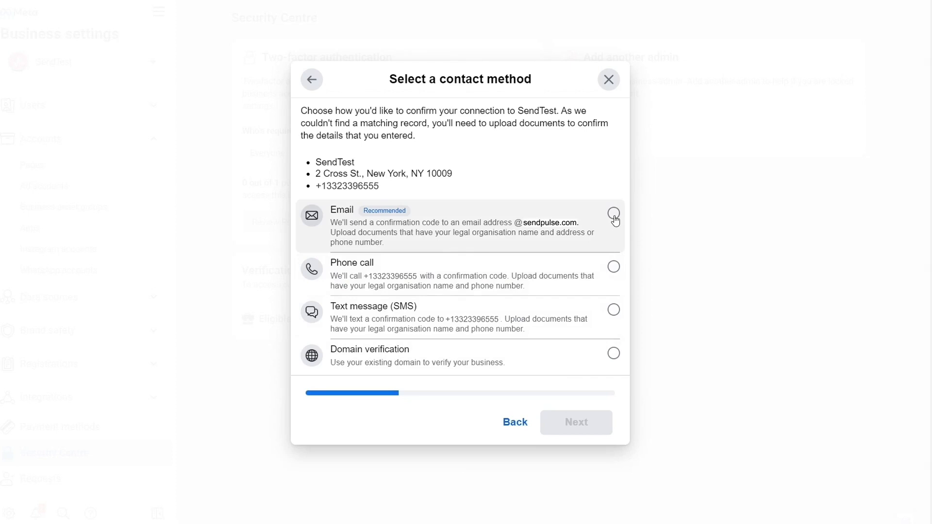
Select Email (Recommended) as the confirmation method and continue to document upload
{"action": "left_click", "coordinate": [614, 212]}
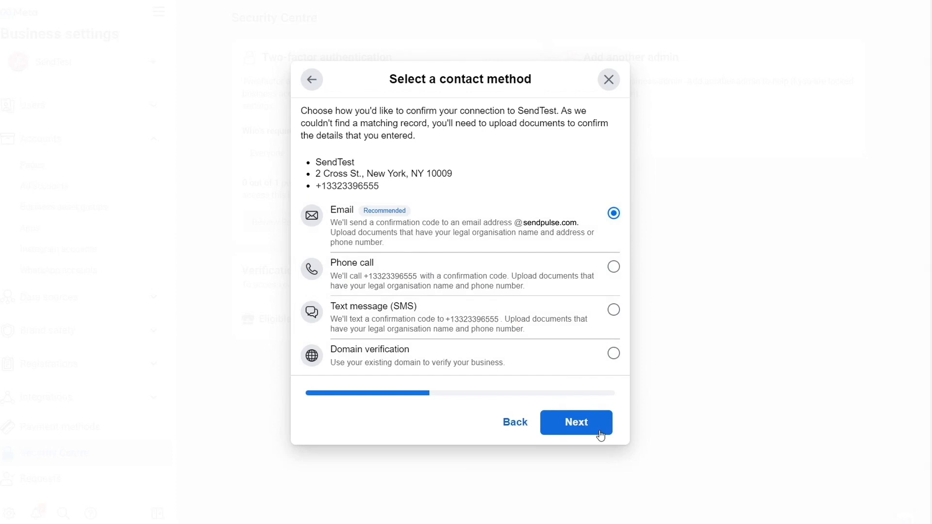
{"action": "left_click", "coordinate": [577, 422]}
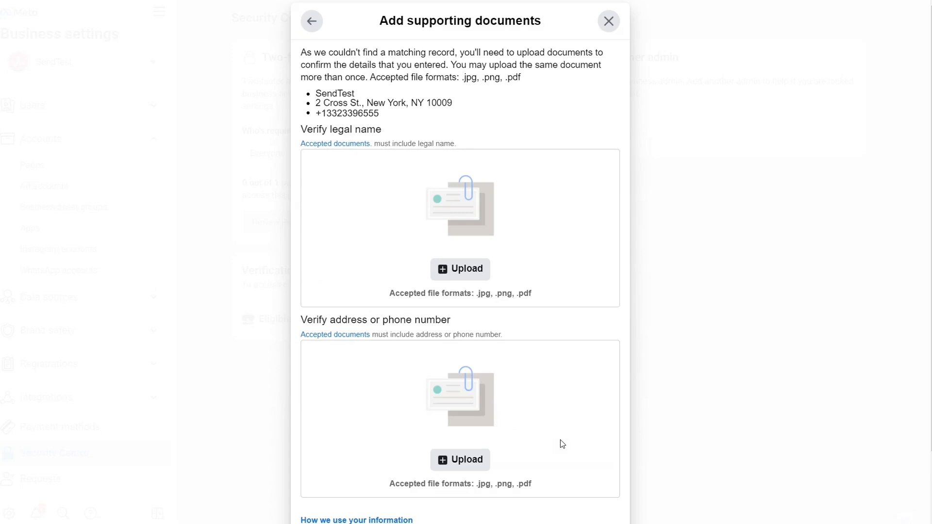
{"action": "mouse_move", "coordinate": [521, 330]}
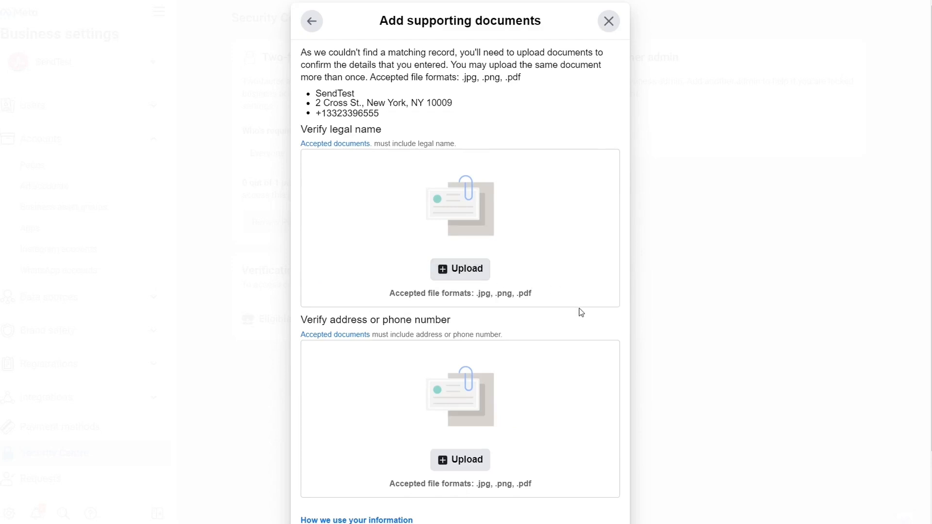
{"action": "scroll", "scroll_direction": "down", "scroll_amount": 3}
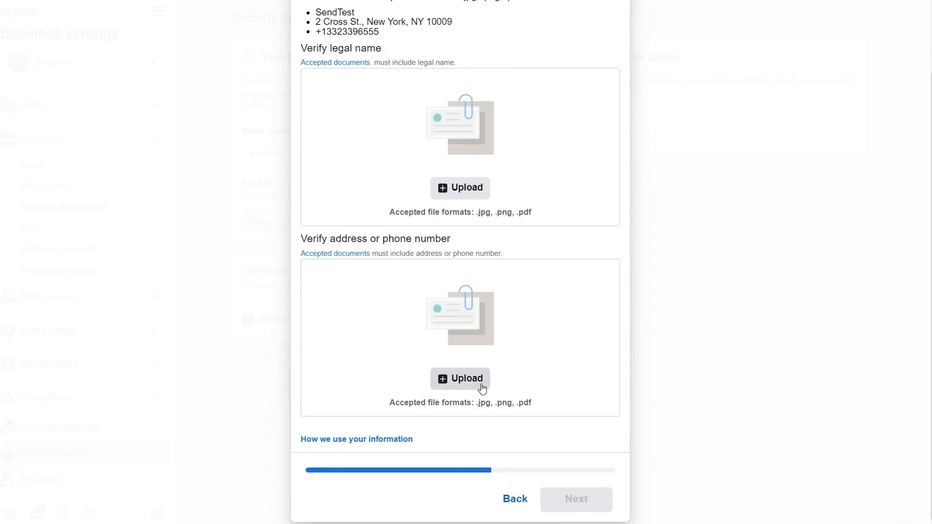
{"action": "mouse_move", "coordinate": [565, 397]}
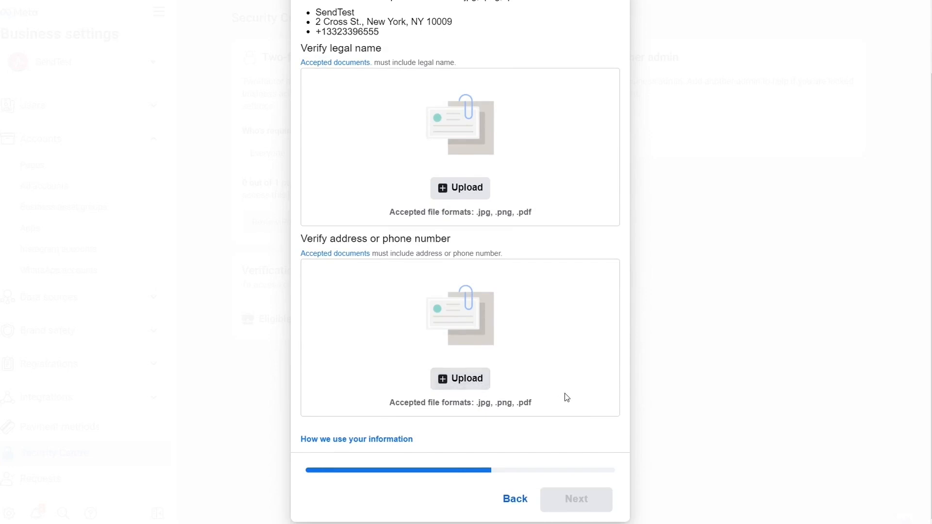
{"action": "mouse_move", "coordinate": [581, 436]}
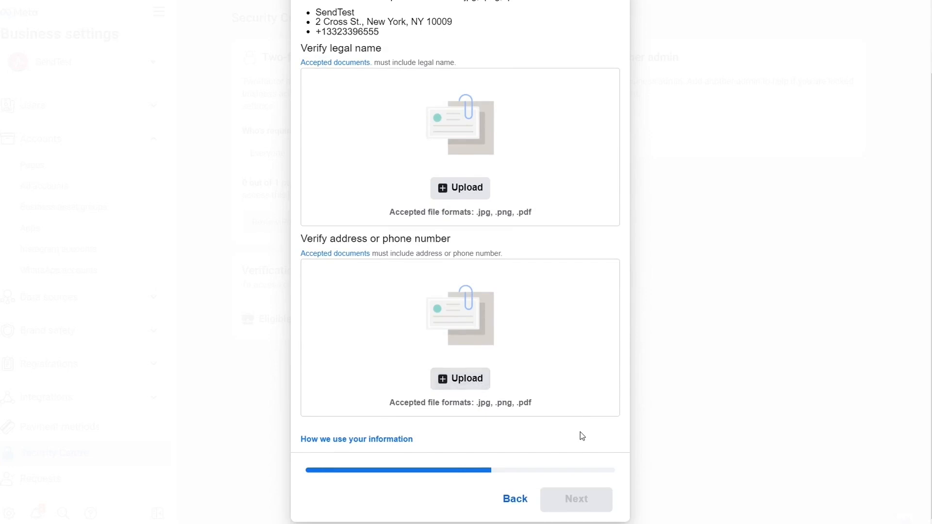